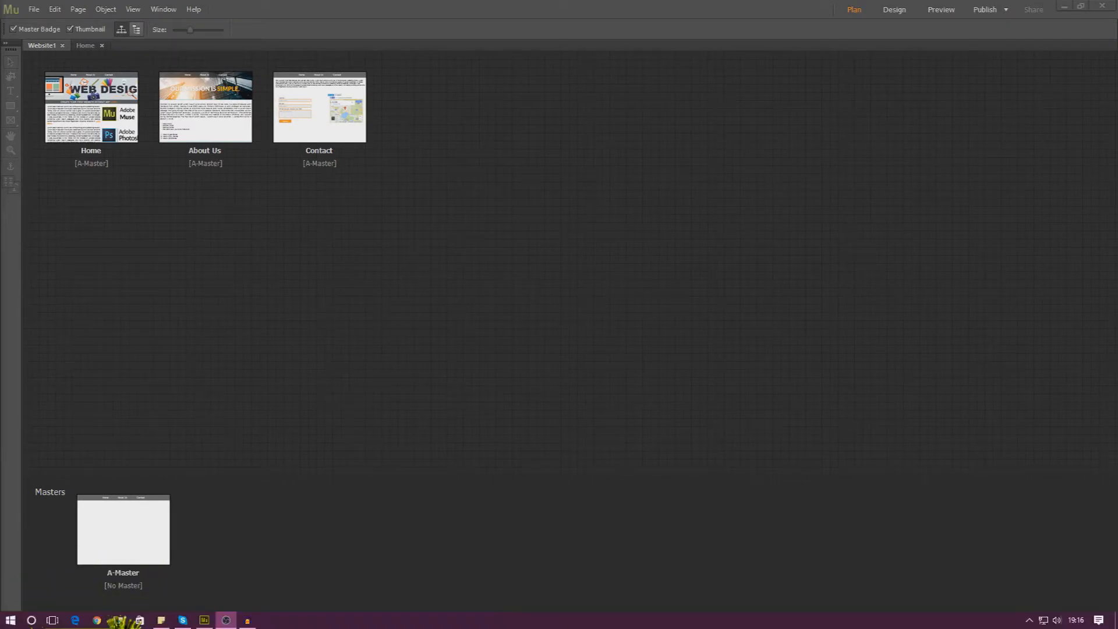
Select the Home, About Us and Contact pages in the site plan, then clear the selection.
click(90, 108)
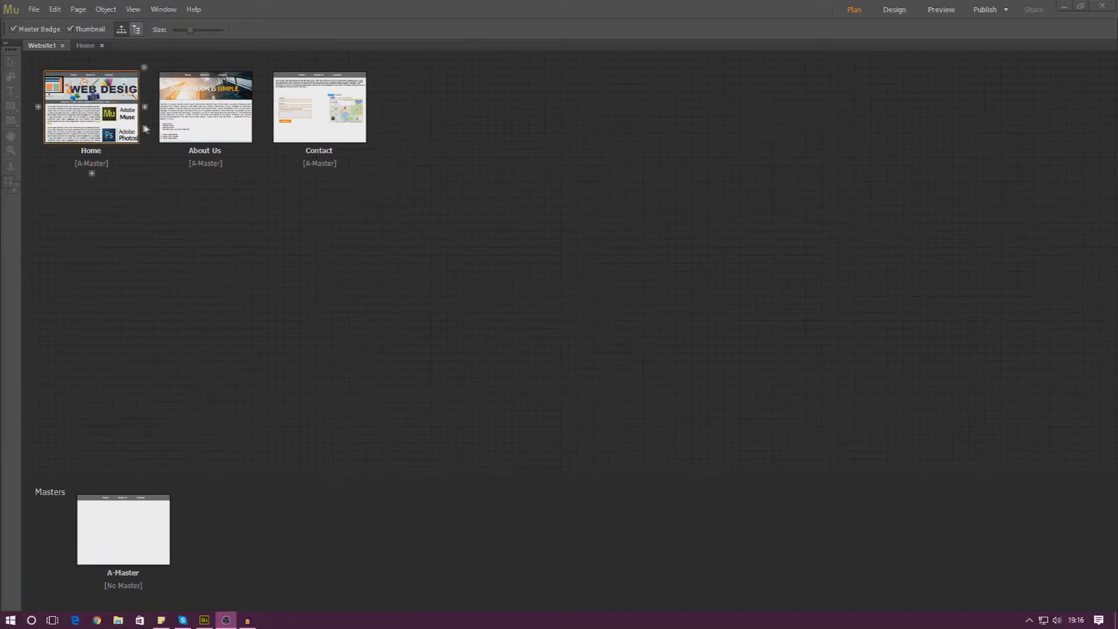
click(205, 106)
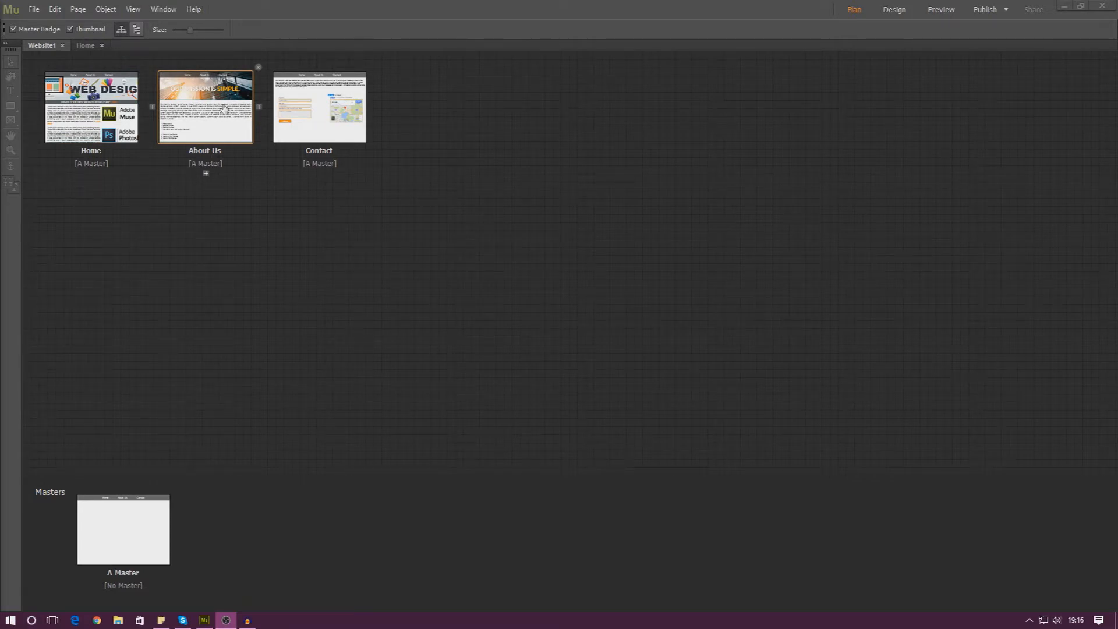
mouse_move(217, 134)
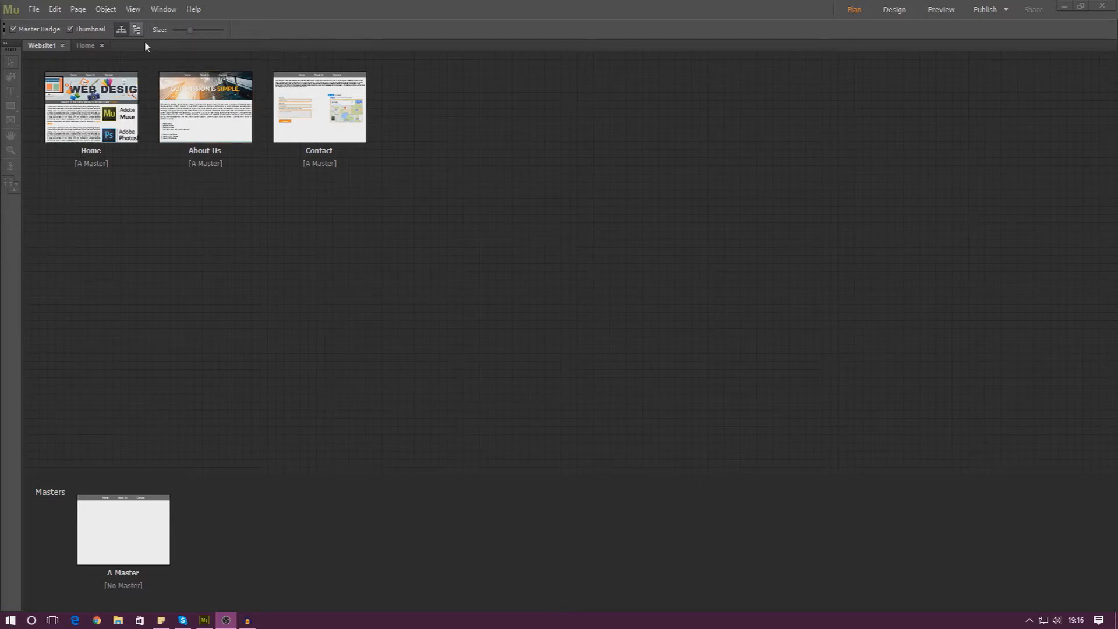
click(90, 107)
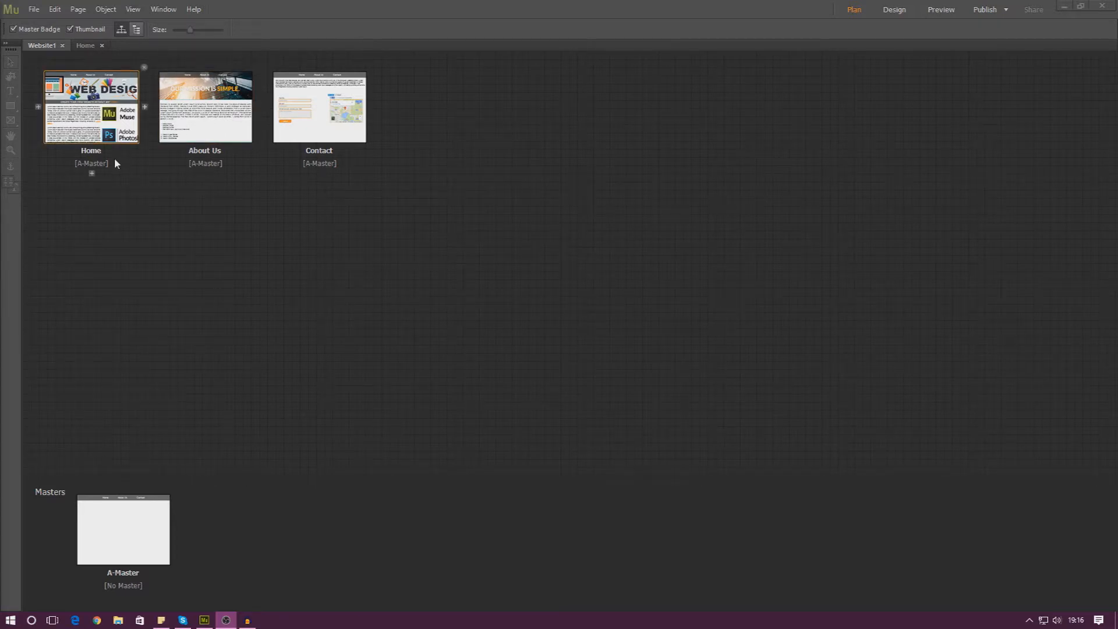
mouse_move(118, 151)
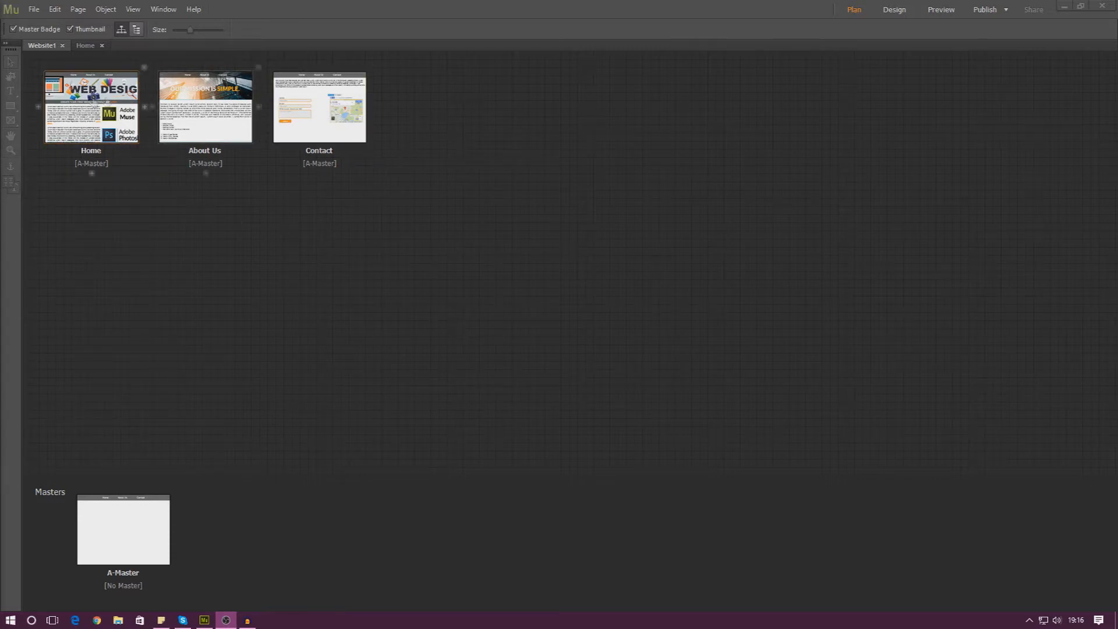
click(319, 107)
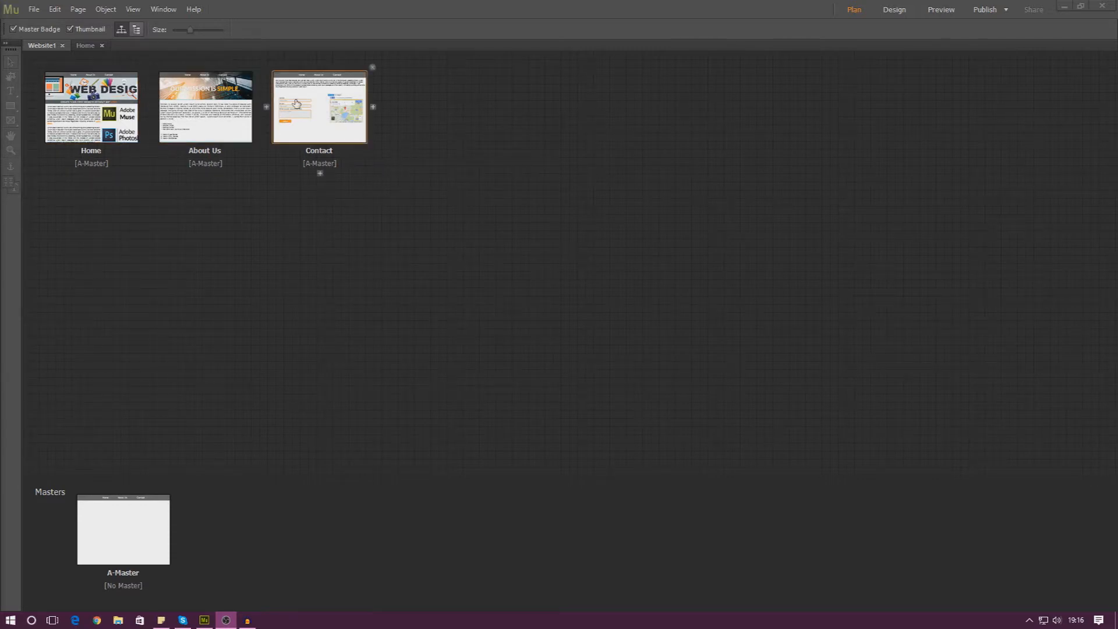
click(204, 107)
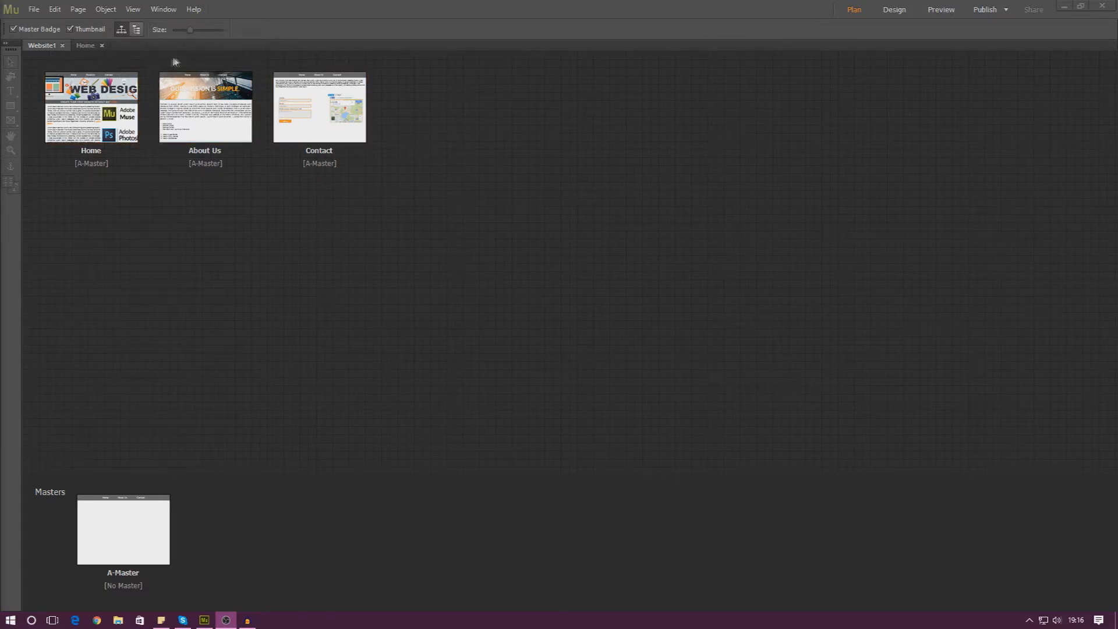
mouse_move(339, 35)
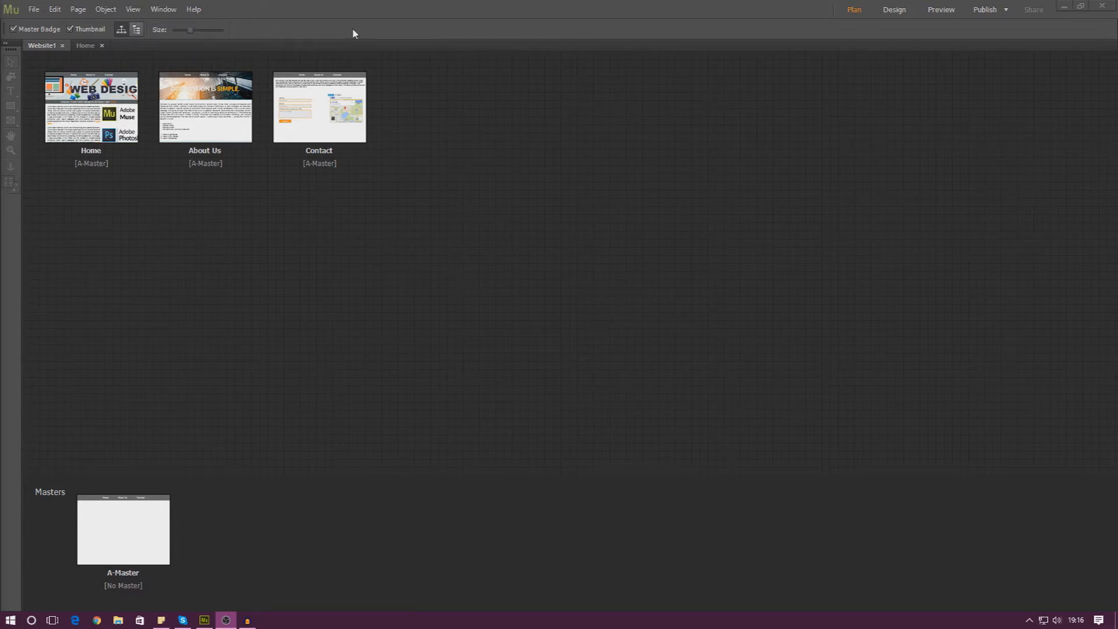
mouse_move(321, 35)
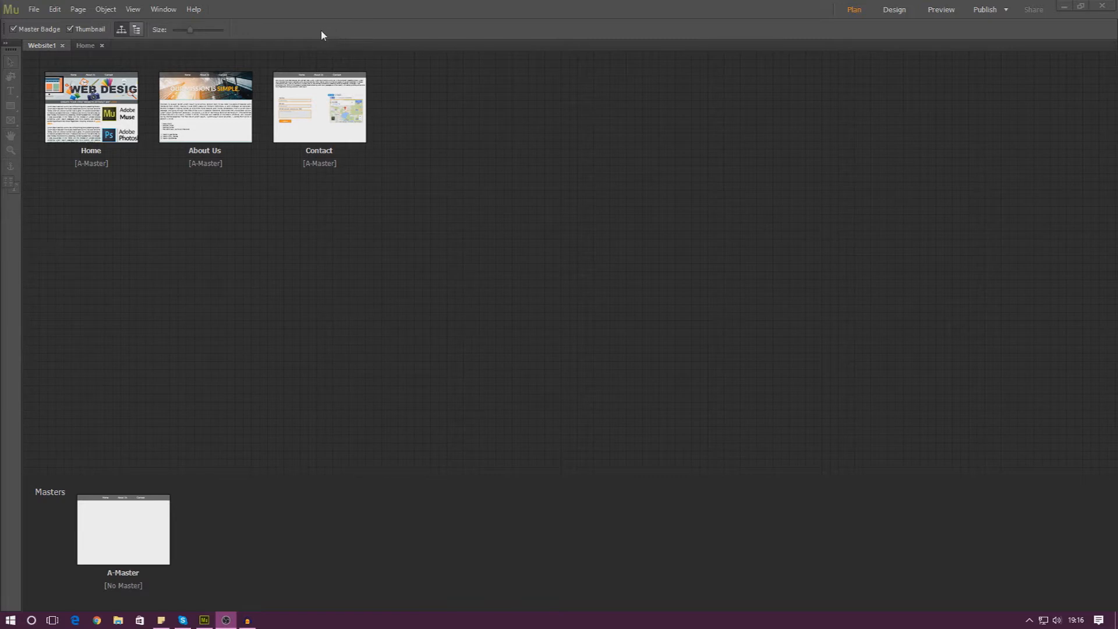
mouse_move(329, 34)
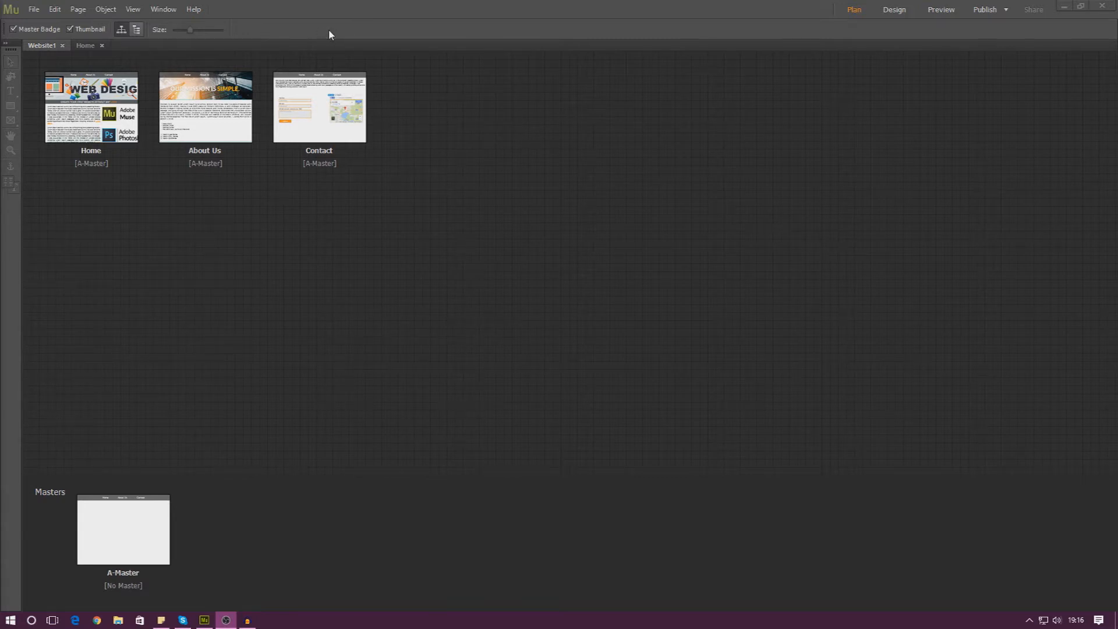
mouse_move(315, 34)
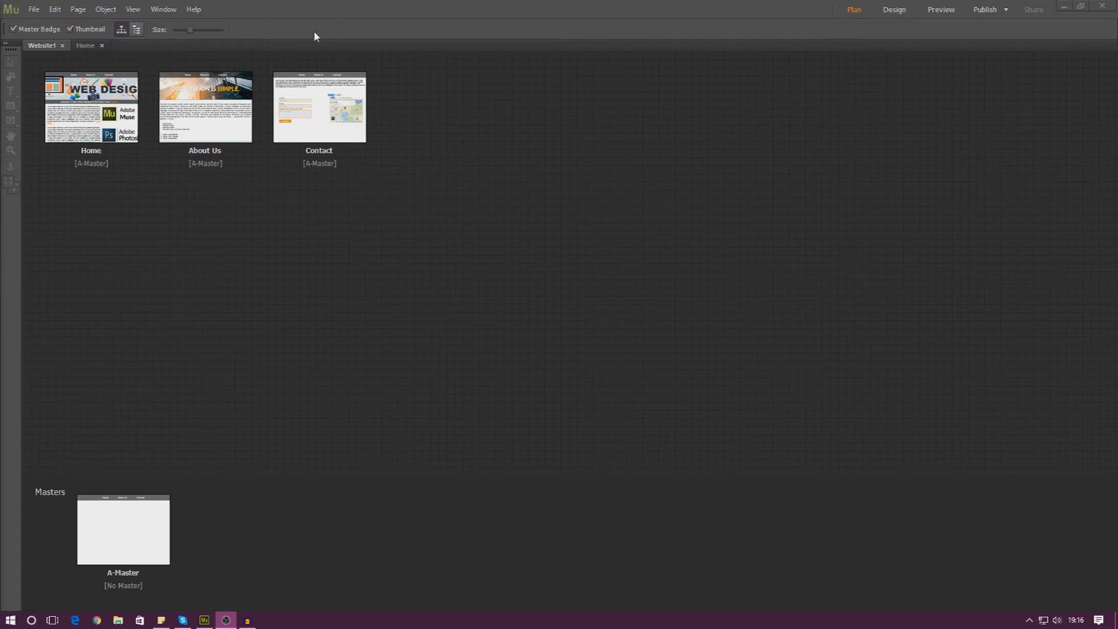
Bring up the Add Alternative Layout options for Desktop, Tablet and Phone.
click(205, 107)
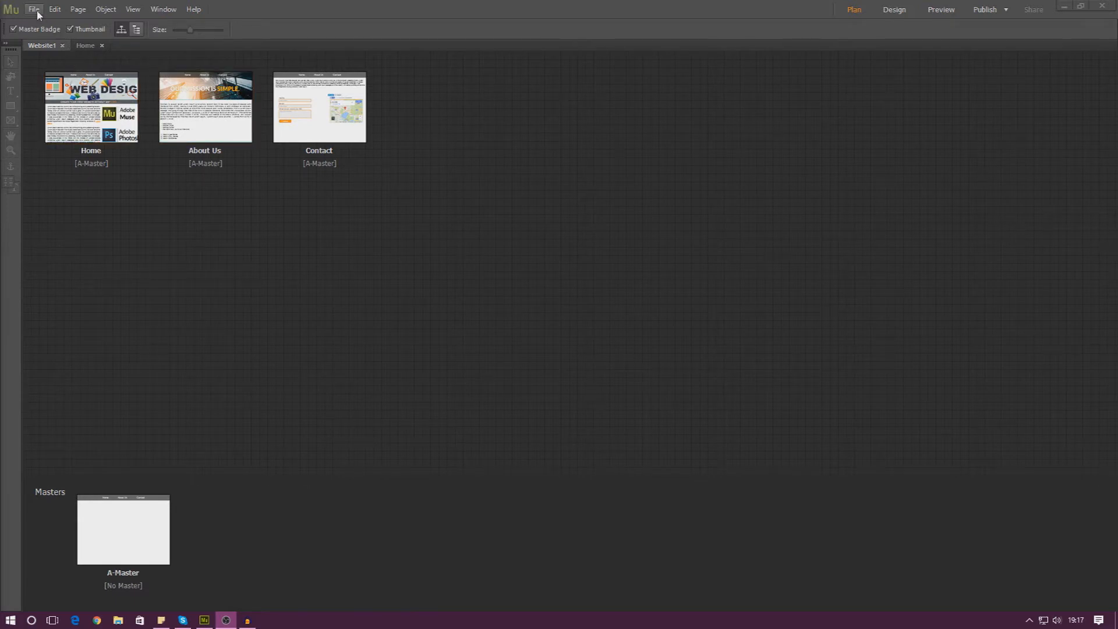
click(33, 9)
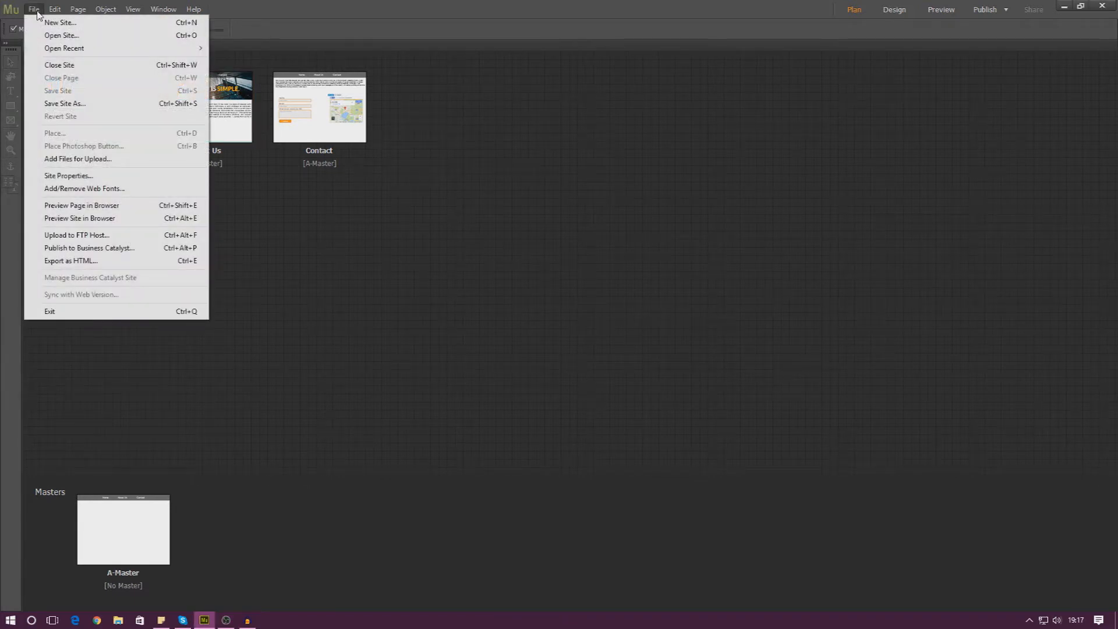
click(78, 9)
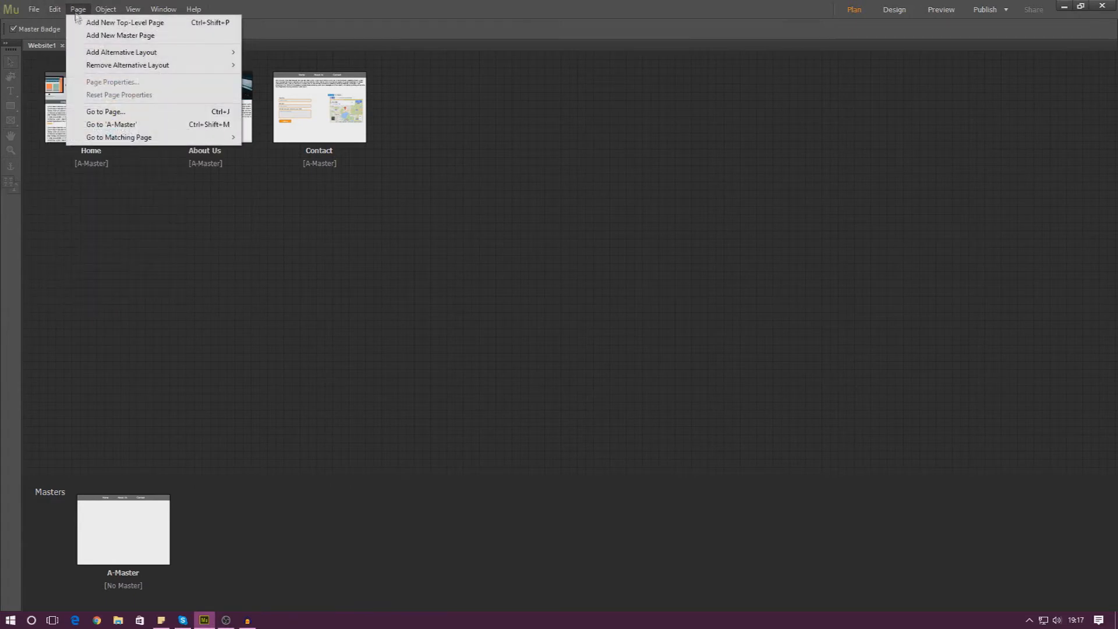
mouse_move(121, 52)
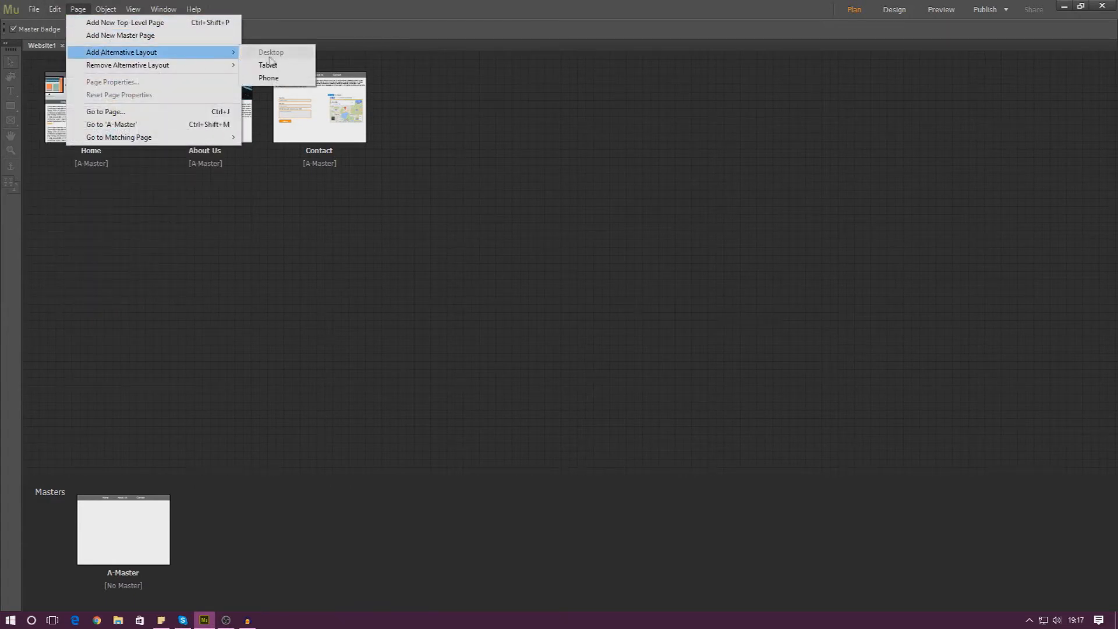
mouse_move(267, 64)
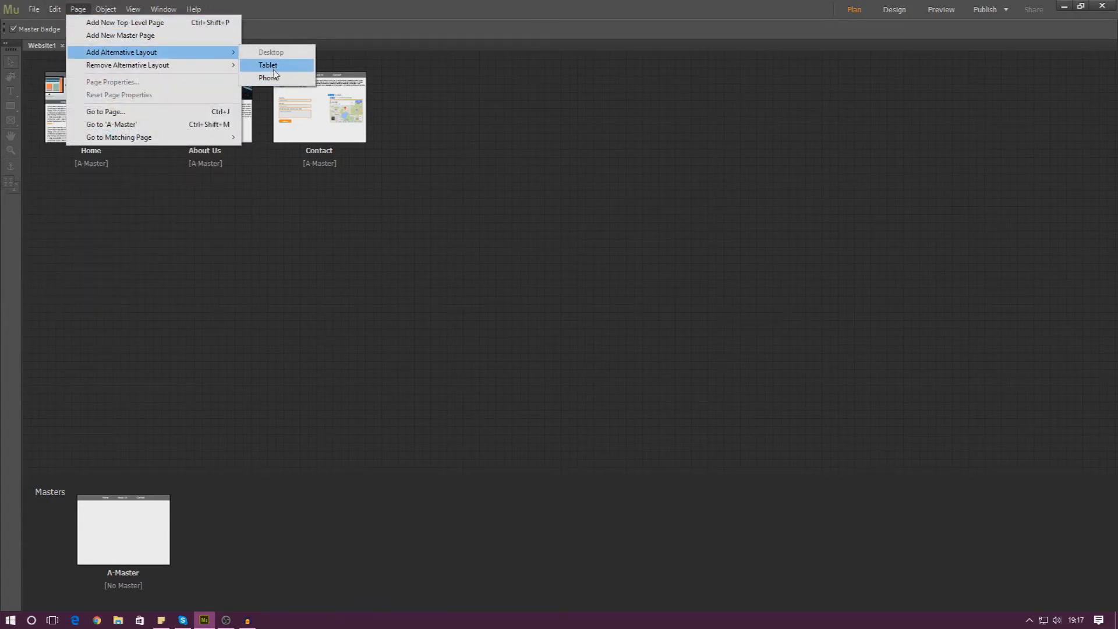
mouse_move(269, 77)
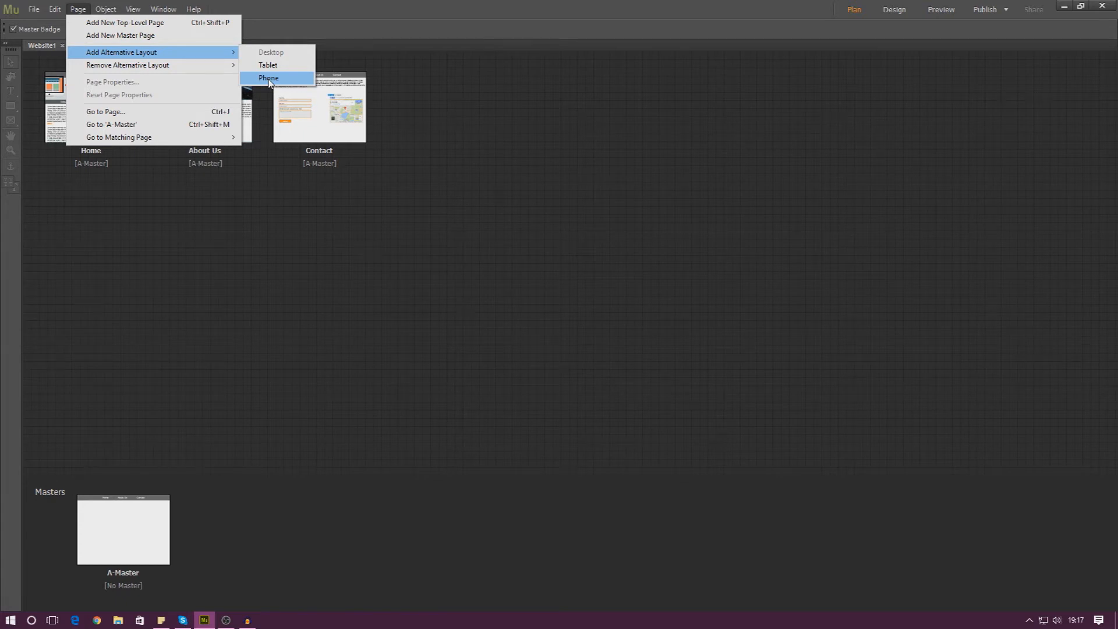
Add a phone layout copied from Desktop, keeping Copy Site Plan and Copy Page Attributes checked.
click(269, 77)
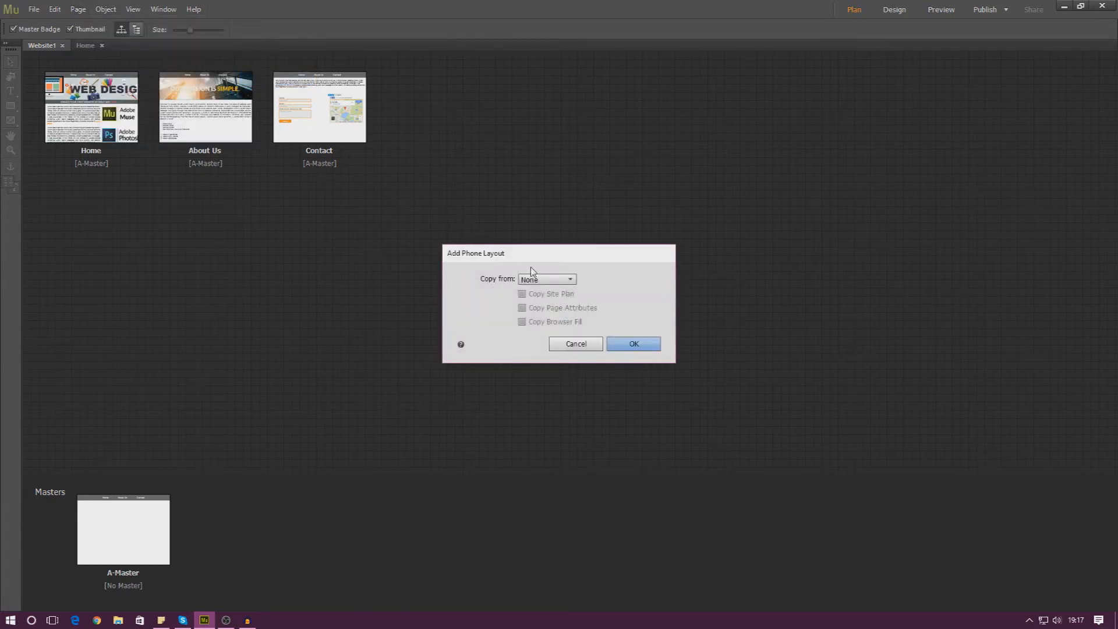
click(546, 279)
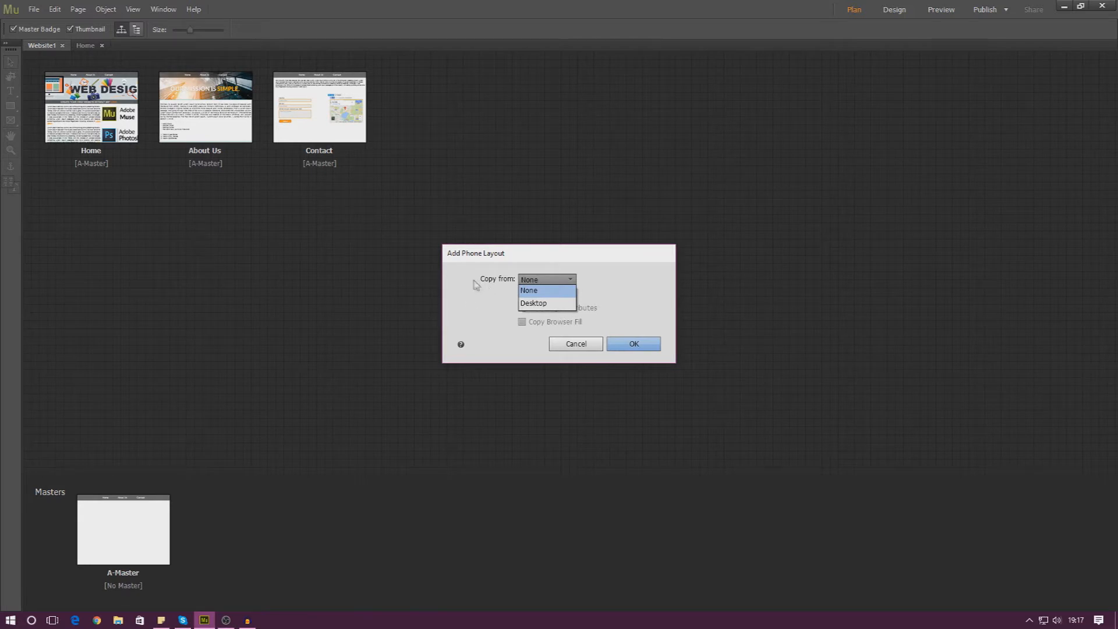
click(530, 290)
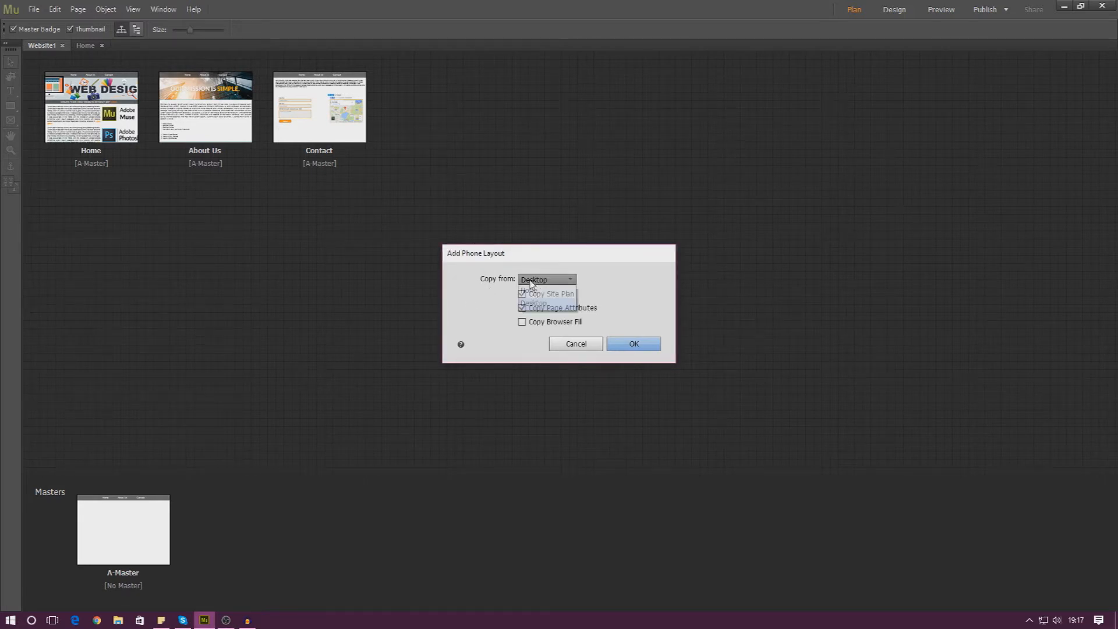
click(529, 289)
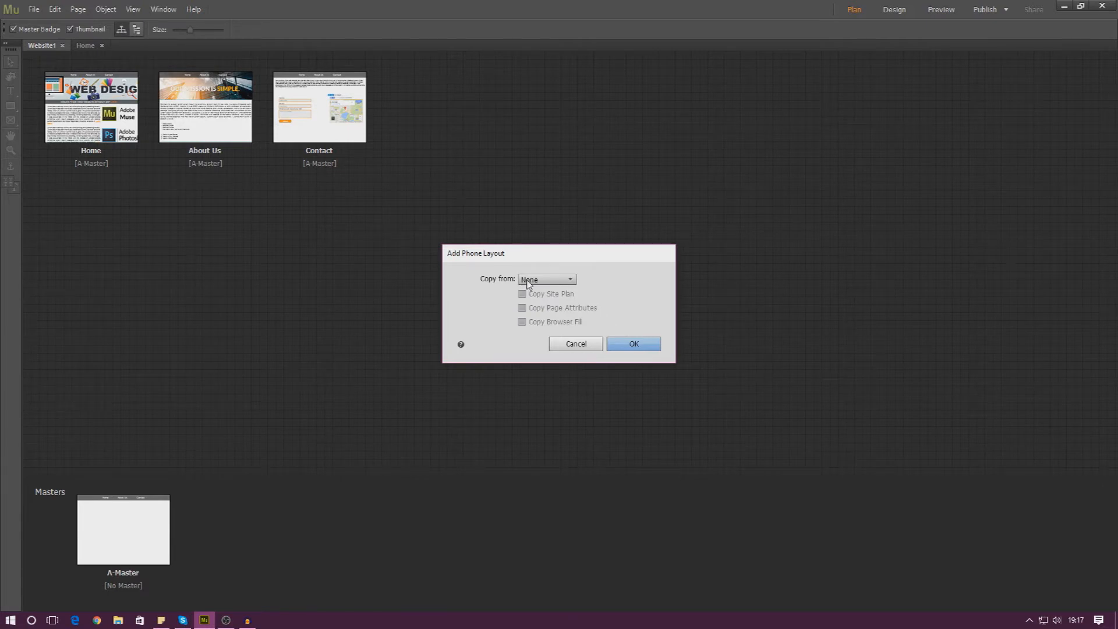
click(546, 279)
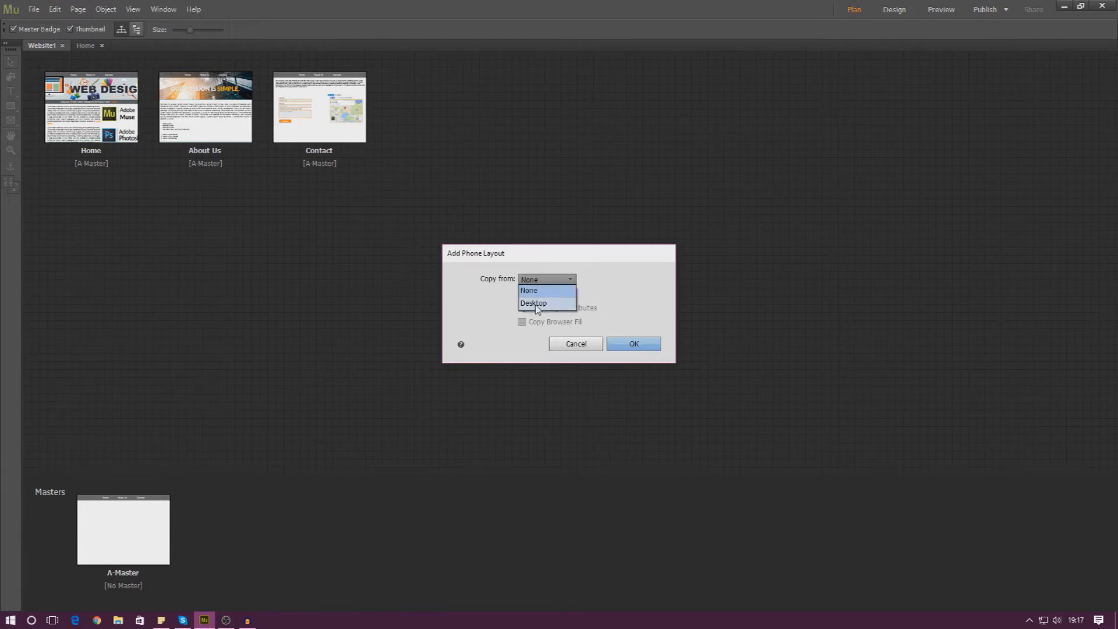
click(534, 303)
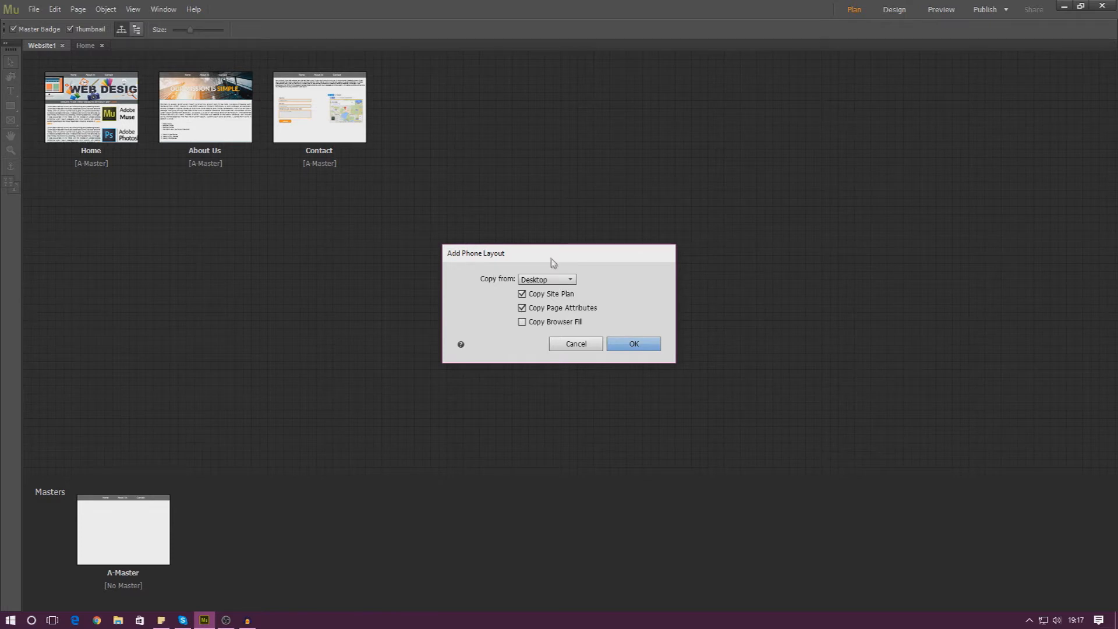
drag(558, 252, 348, 240)
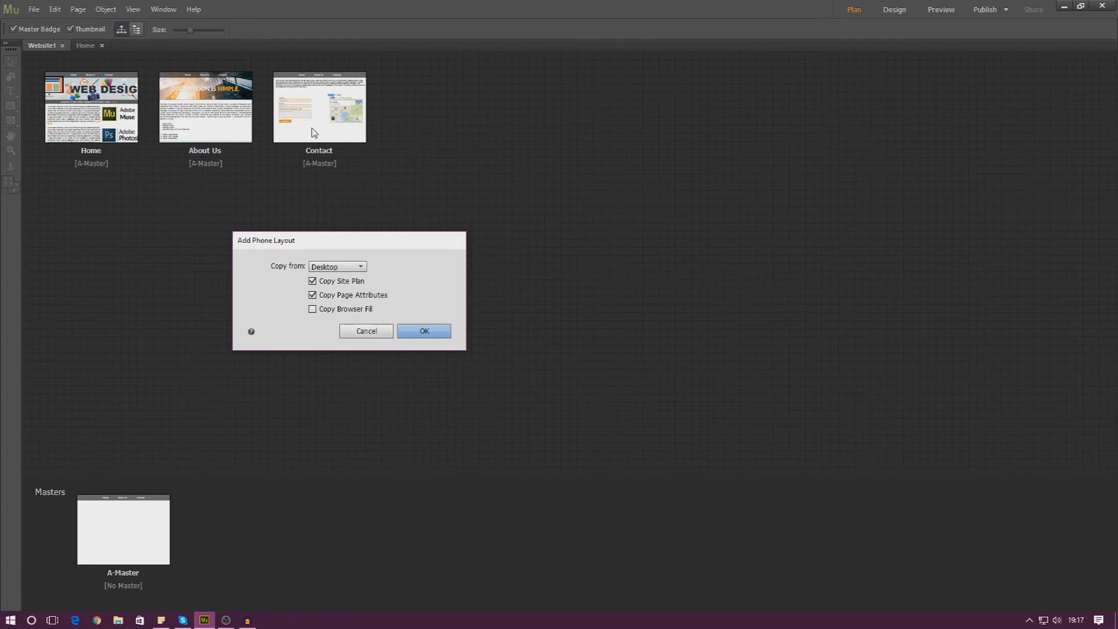
mouse_move(333, 140)
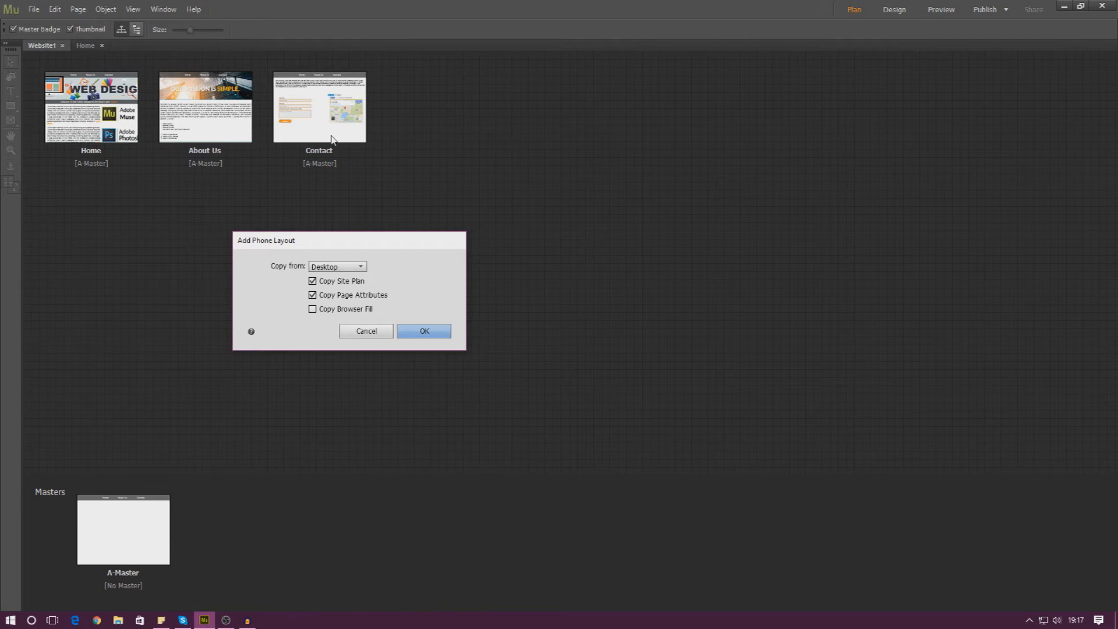
mouse_move(343, 187)
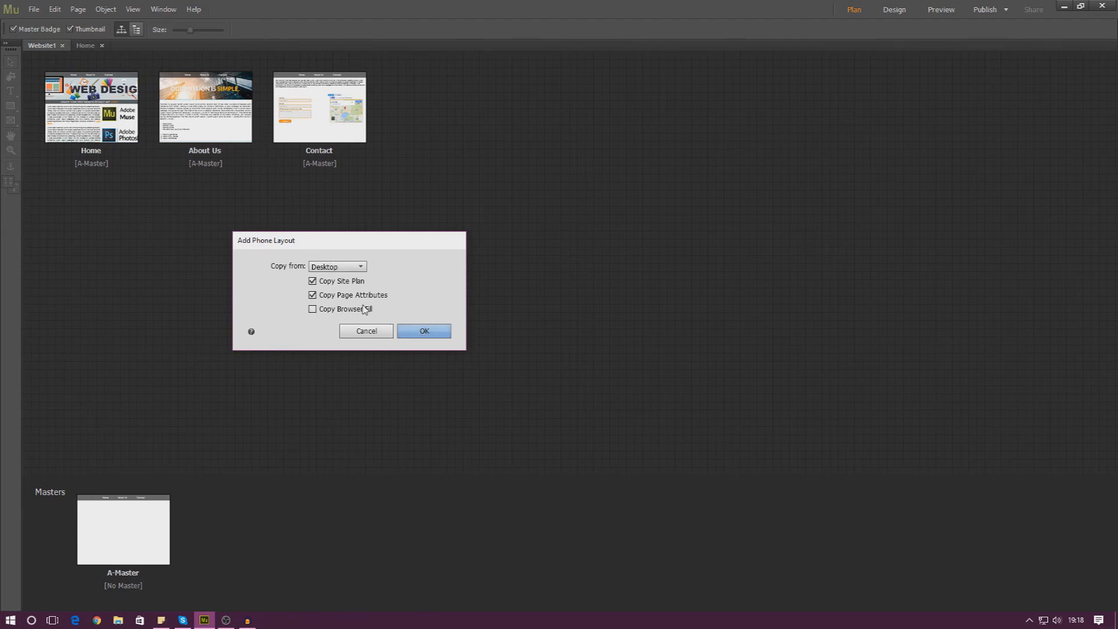
click(423, 330)
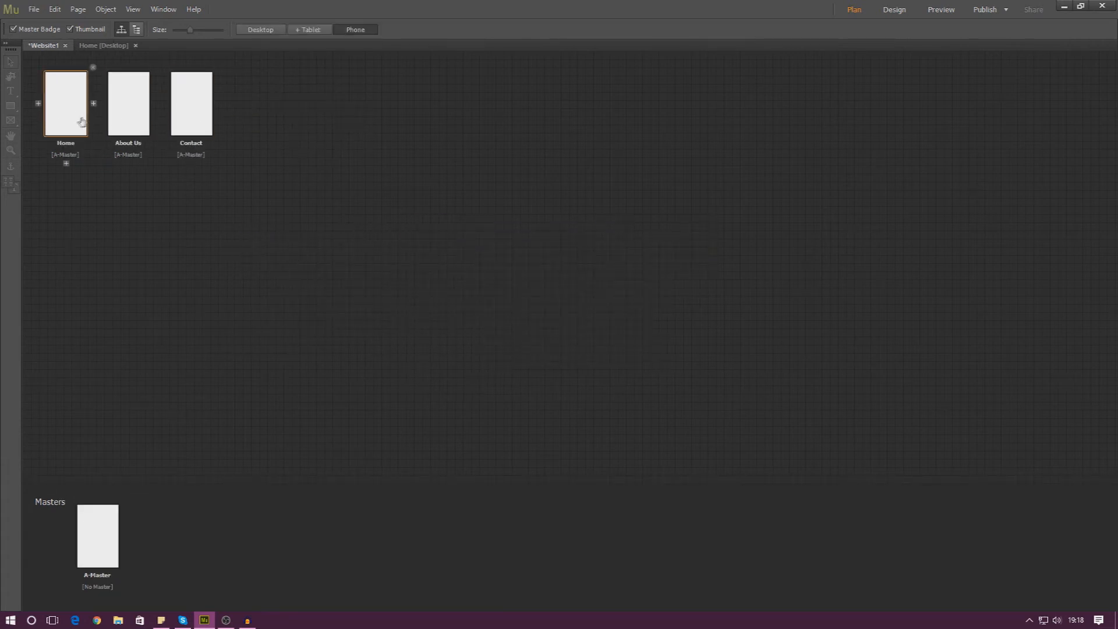
Select and open the phone layout's Home page for editing.
click(191, 104)
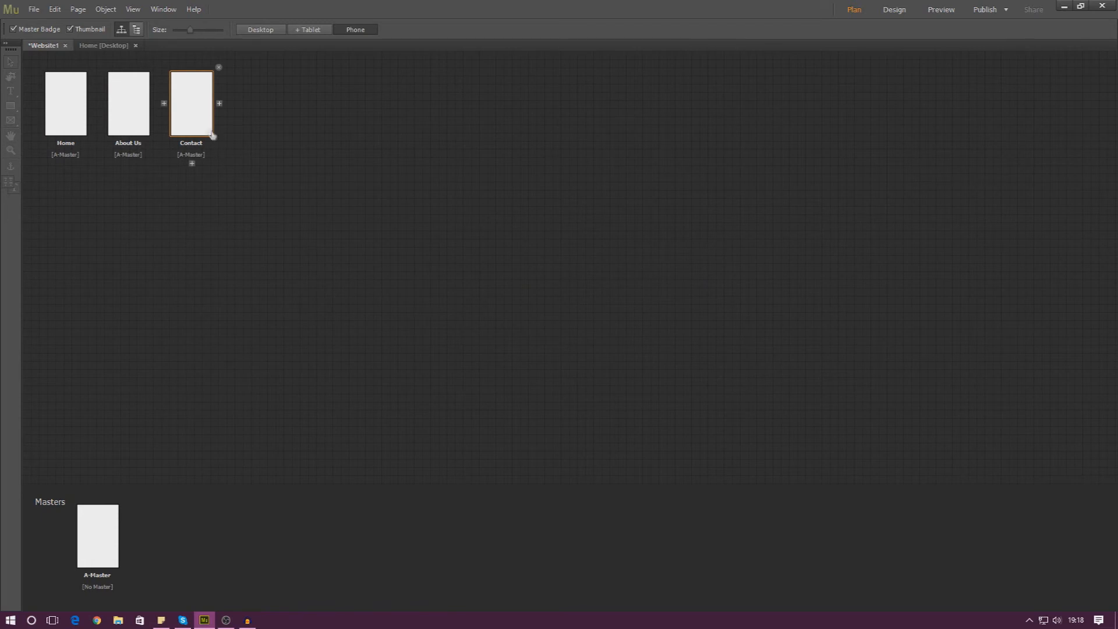
mouse_move(190, 119)
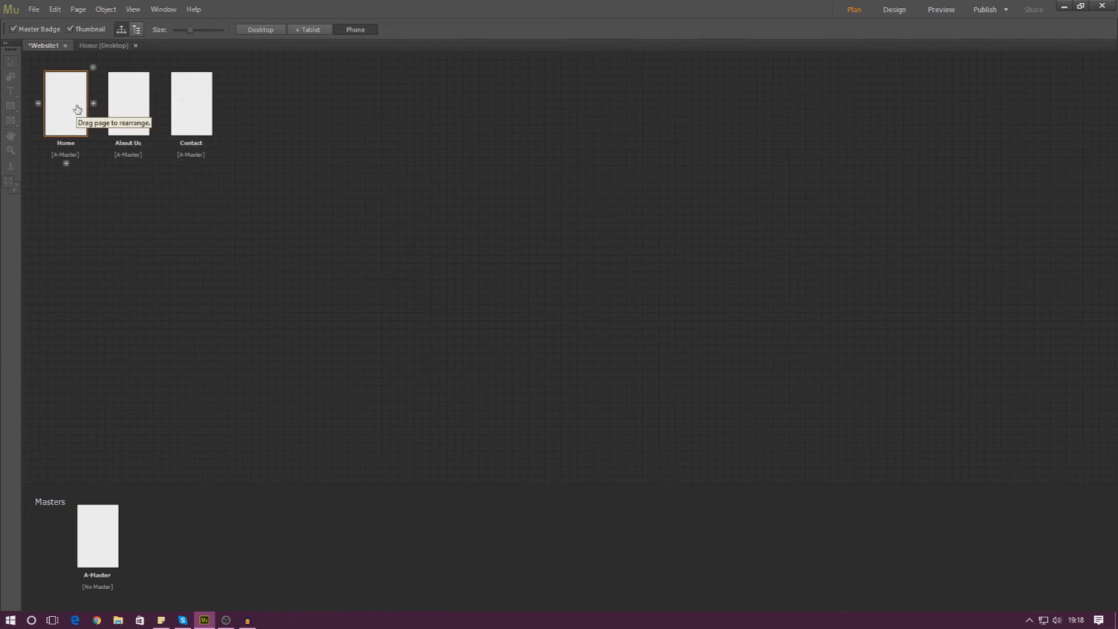
click(355, 29)
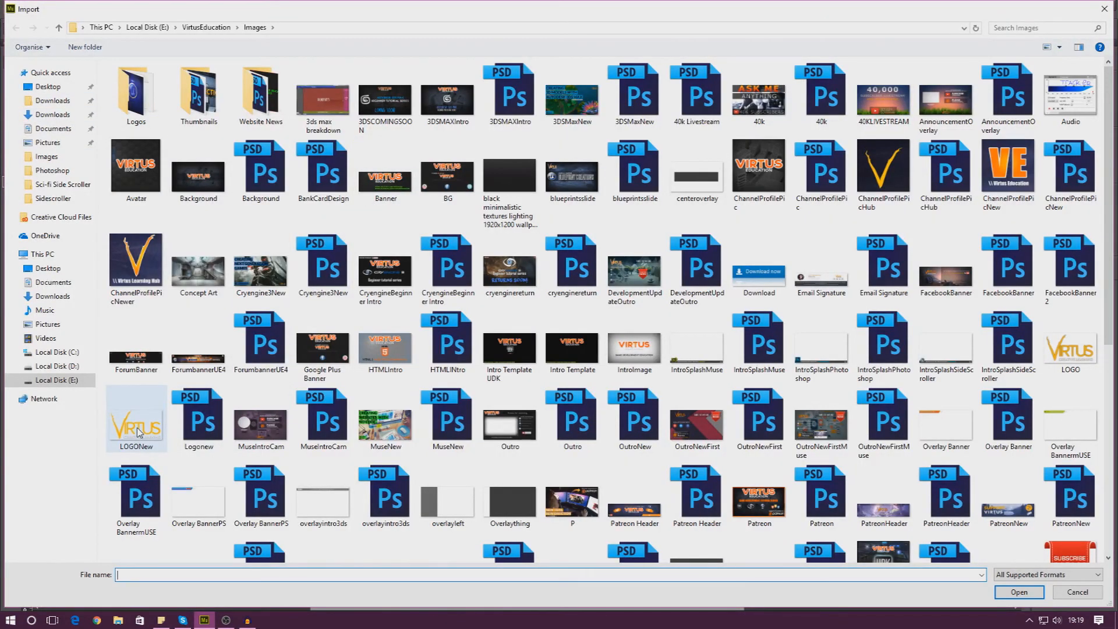
Place the LOGONew Virtus logo near the top of the Home phone page, then return to Home desktop.
click(1078, 591)
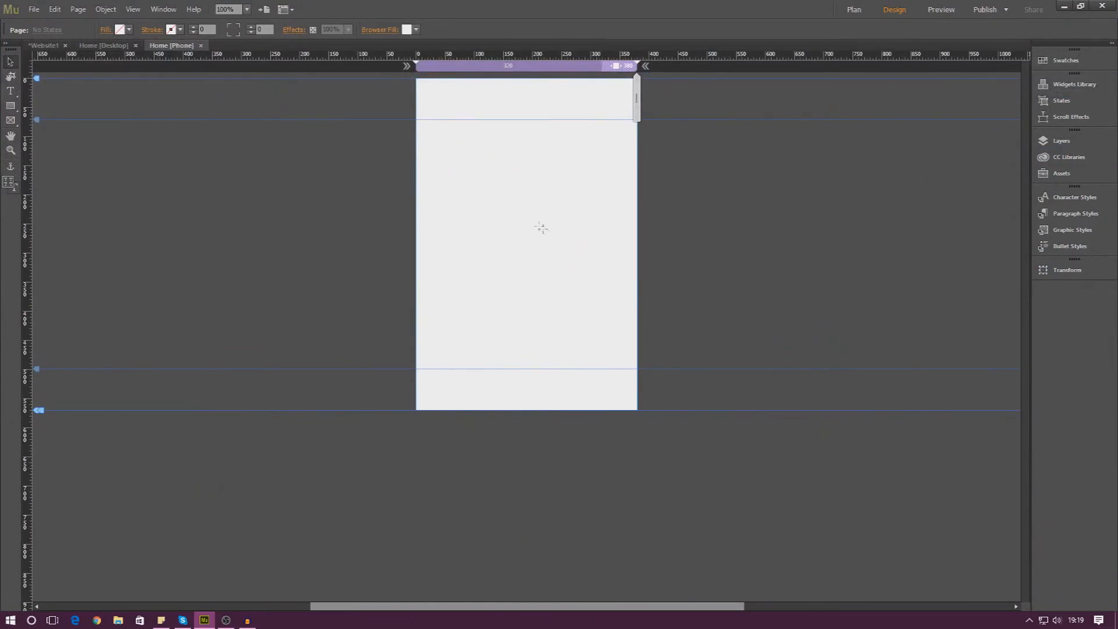
click(528, 187)
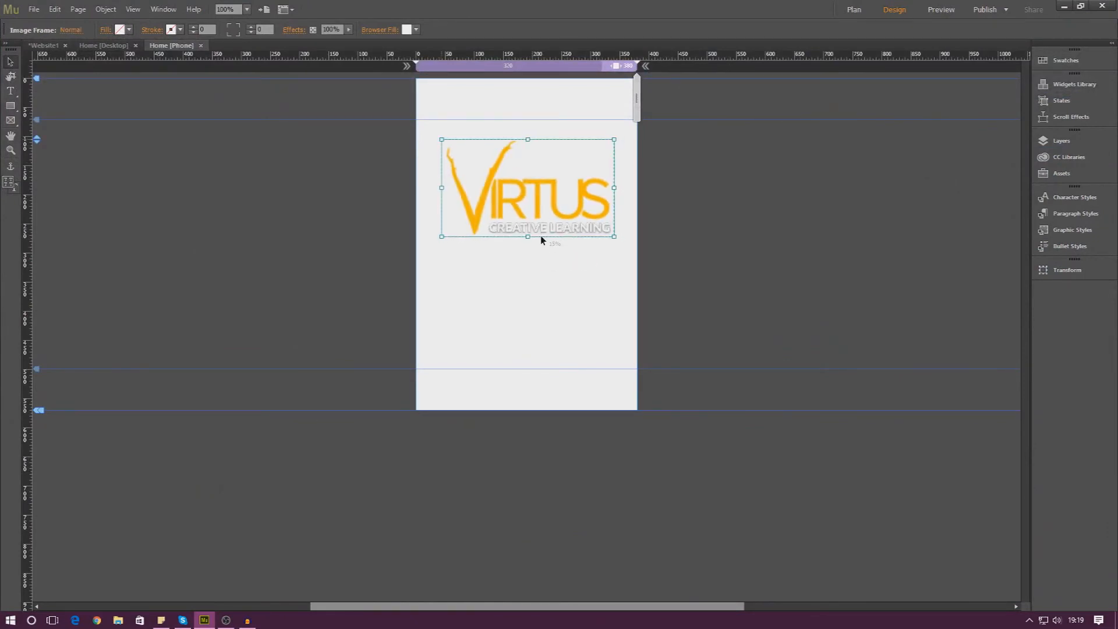
click(527, 189)
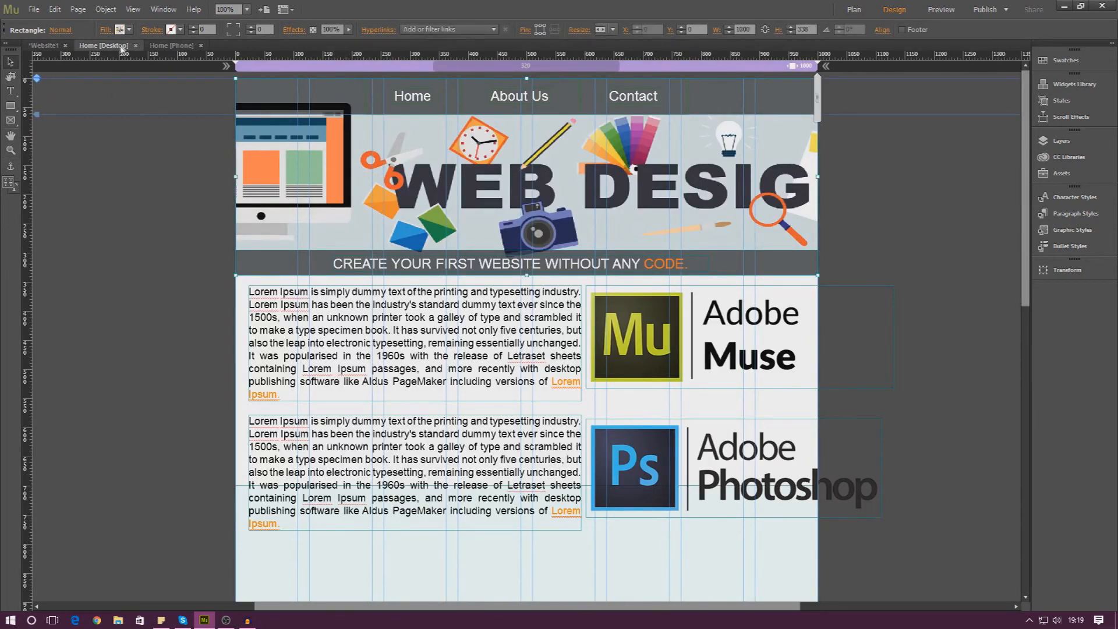
mouse_move(103, 45)
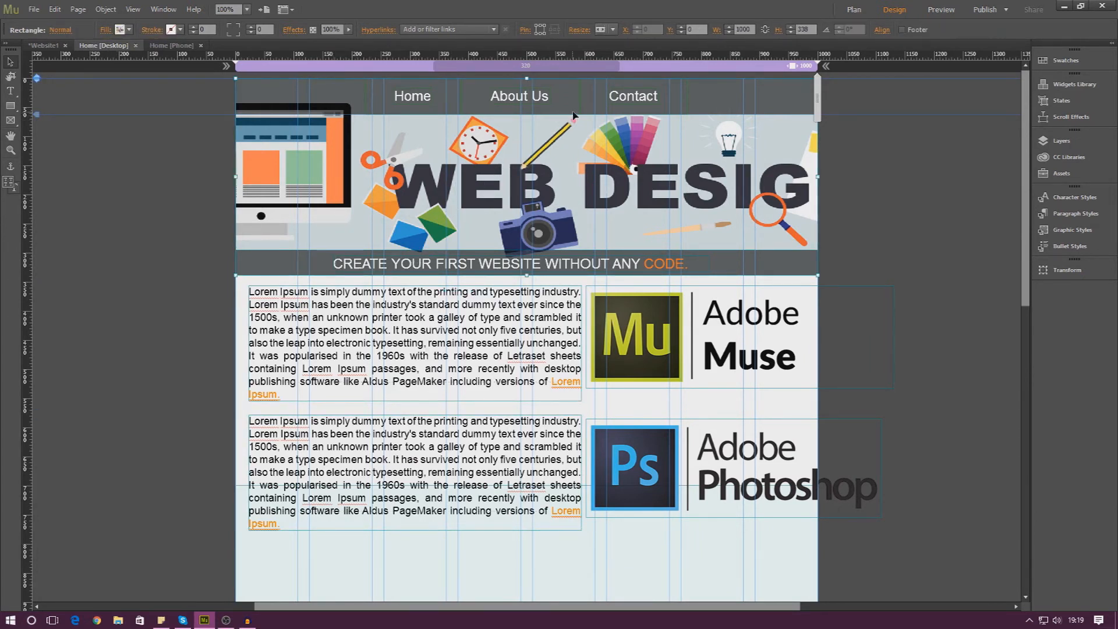
Copy the Muse and Photoshop logo frames from Home desktop and paste them onto Home phone.
click(739, 336)
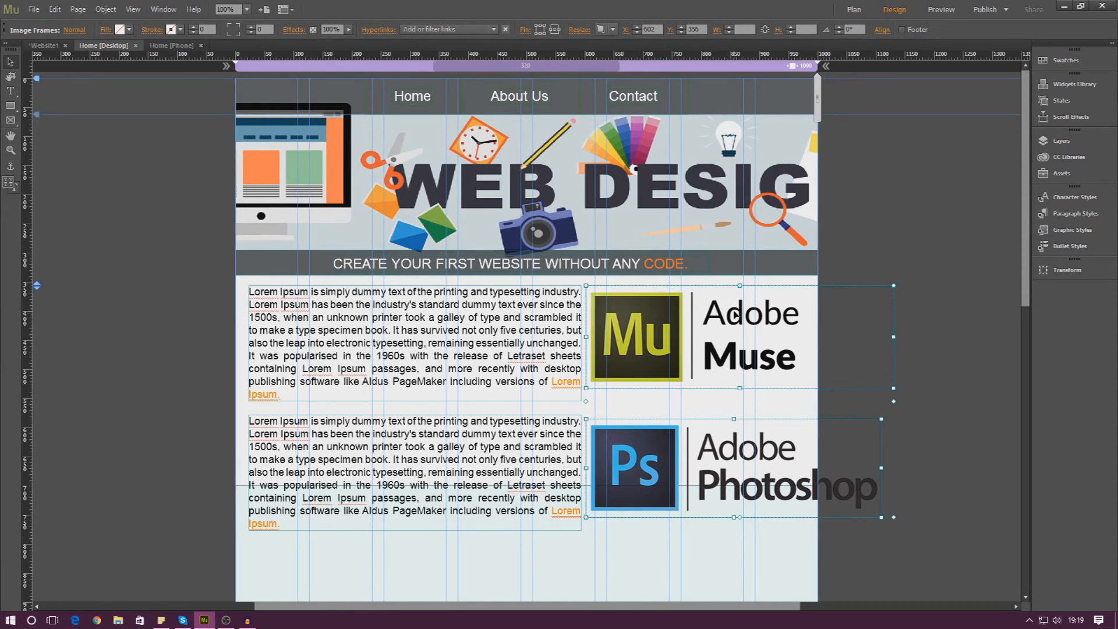
mouse_move(737, 418)
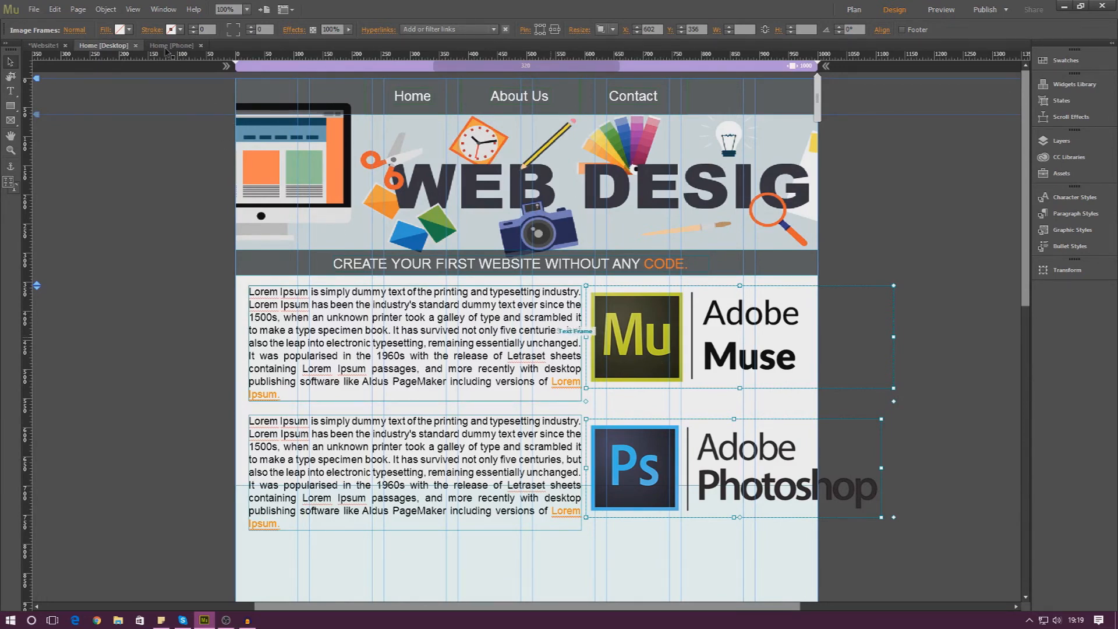
click(171, 45)
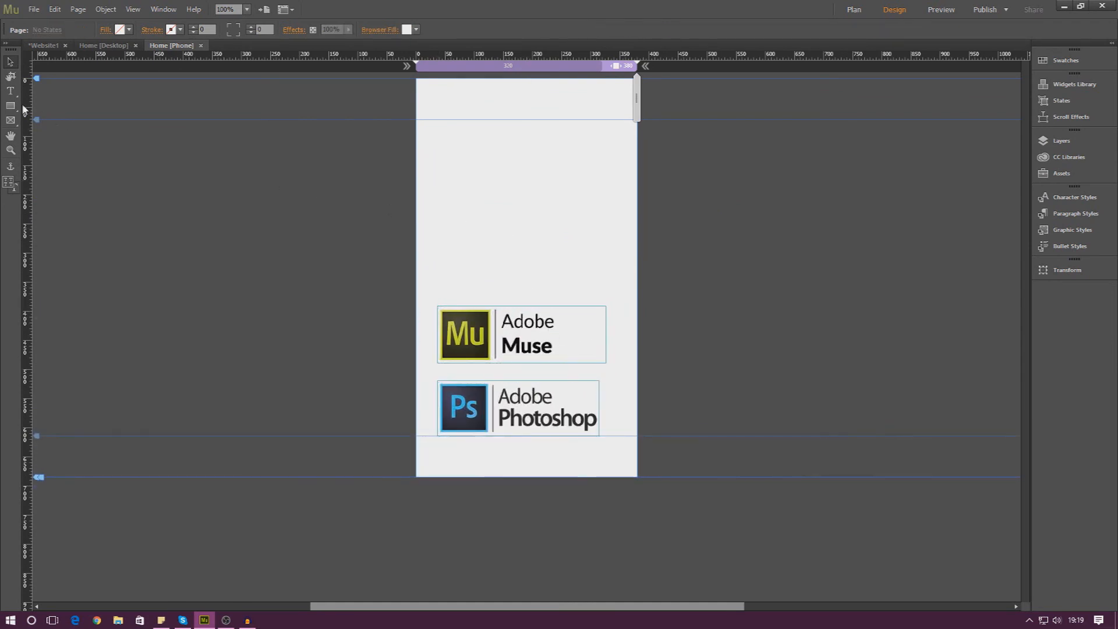
Add a text frame above the logos reading "Hello world… I like to party.".
drag(430, 212, 615, 293)
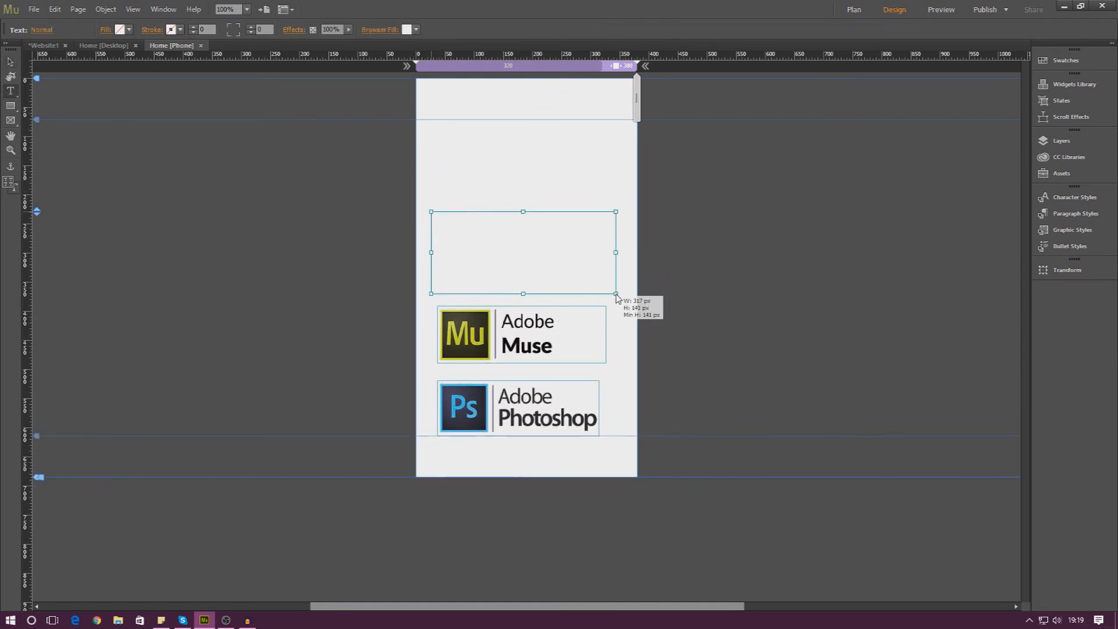
text(Hello world, I just wanted to let you know that I)
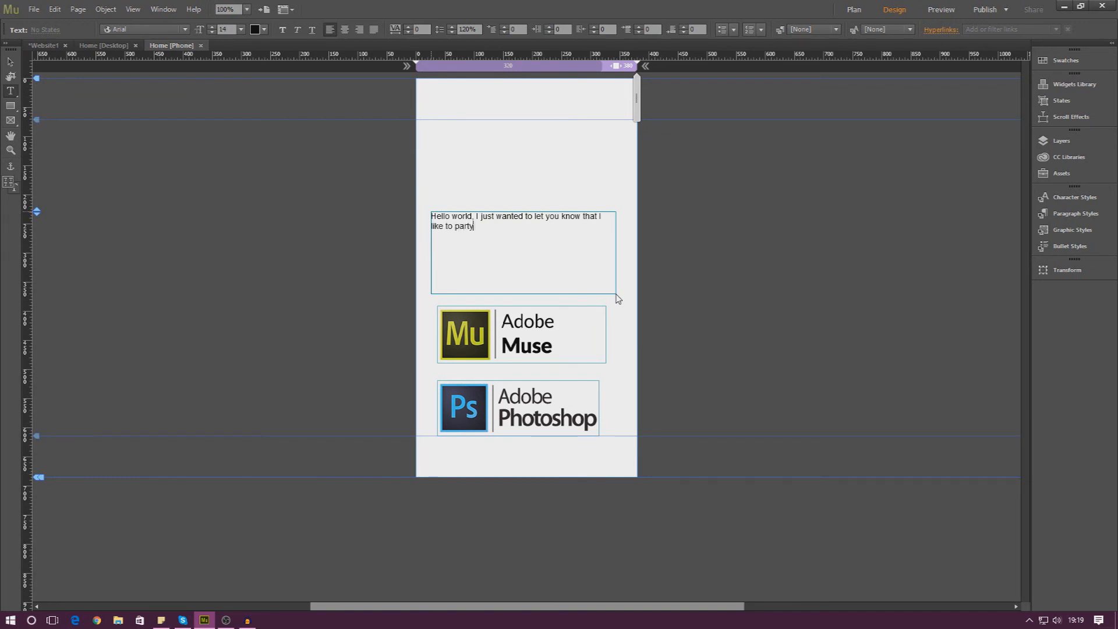
text(.)
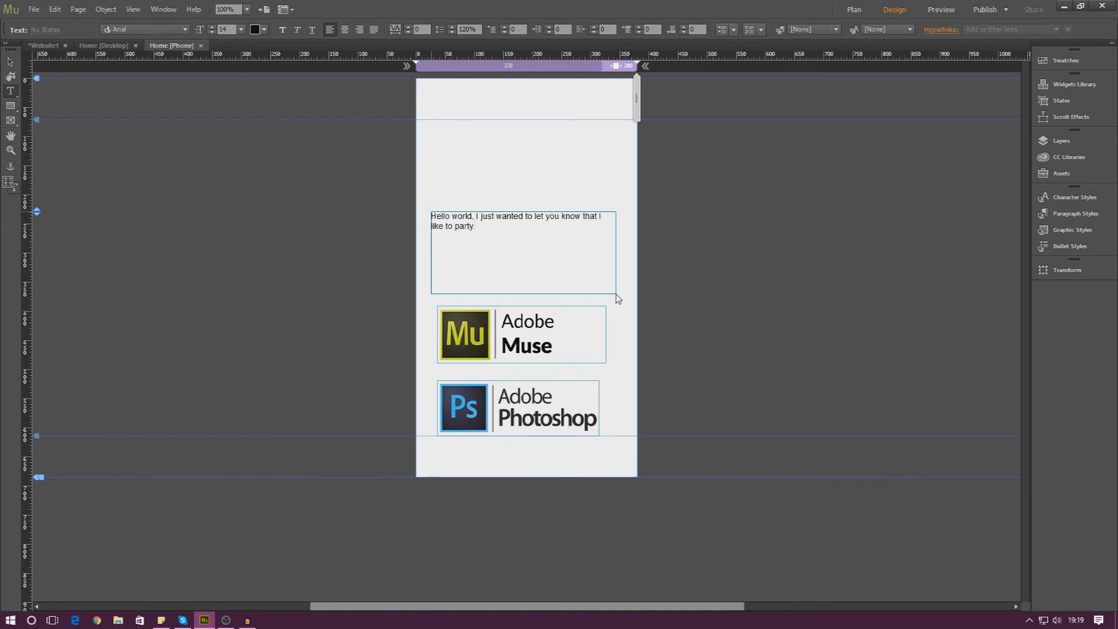